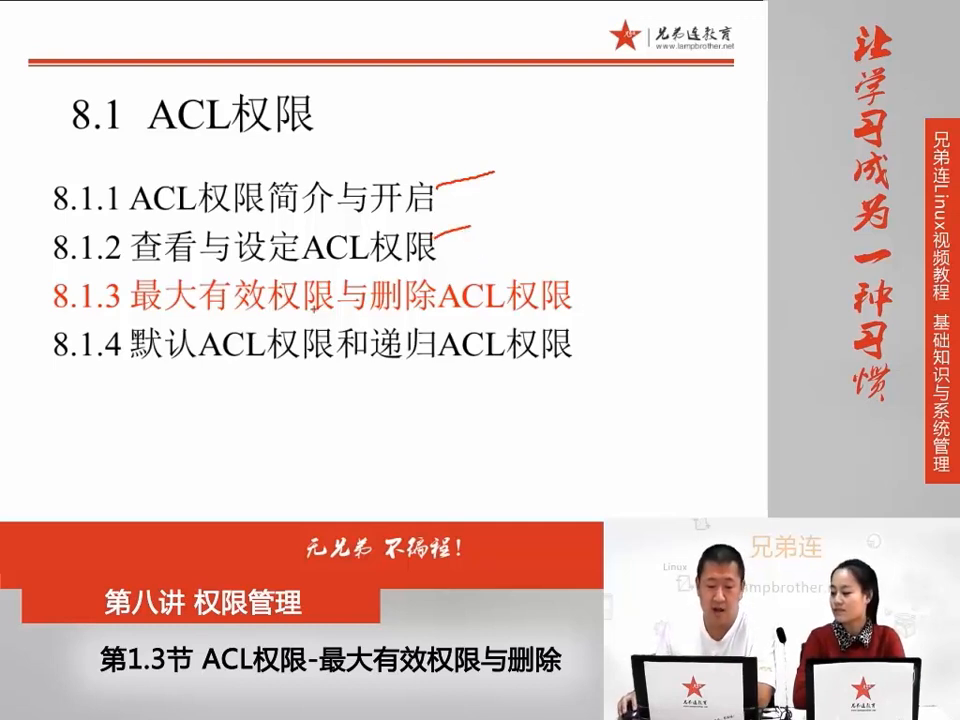
# - Highlight the group:tgroup2:rwx entry and the st user's permissions in the ACL listing
pyautogui.moveTo(125, 318); pyautogui.dragTo(320, 312)
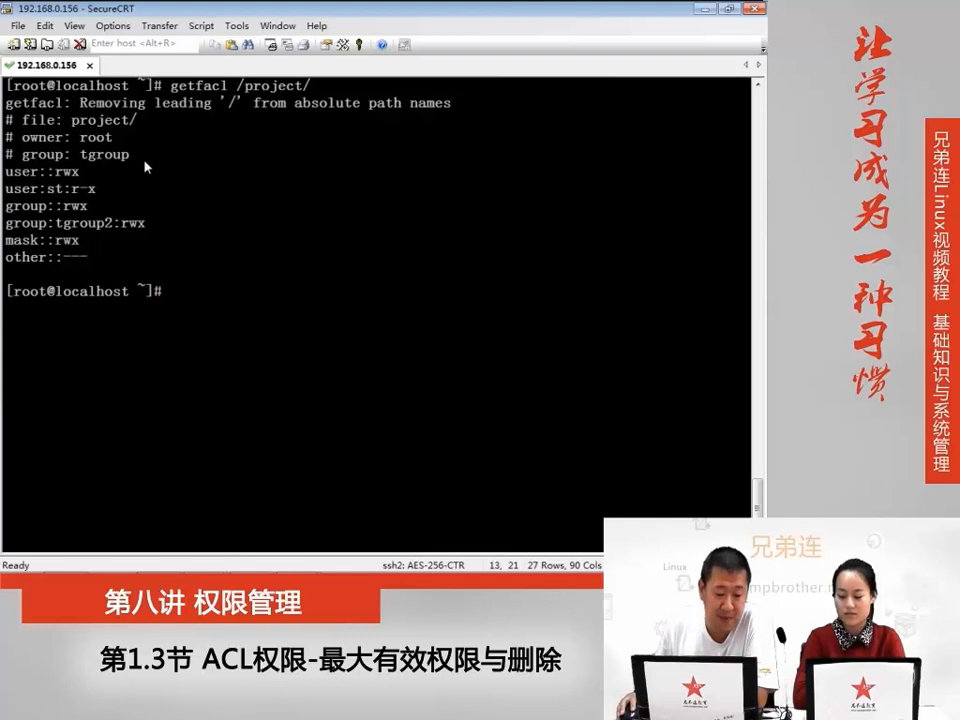
pyautogui.moveTo(8, 171); pyautogui.dragTo(78, 188)
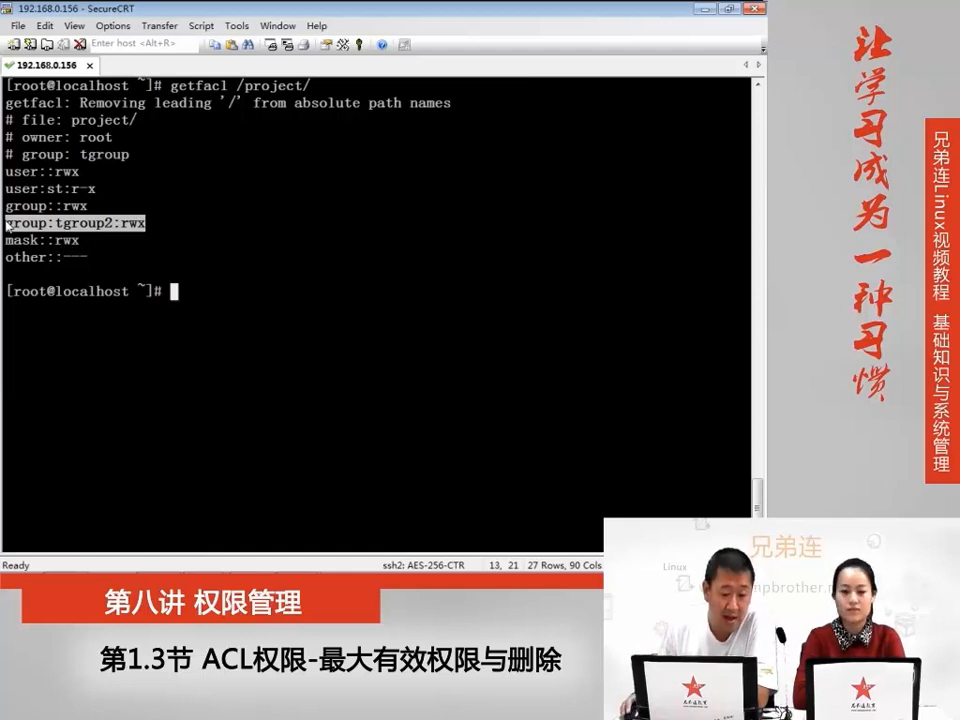
pyautogui.click(42, 240)
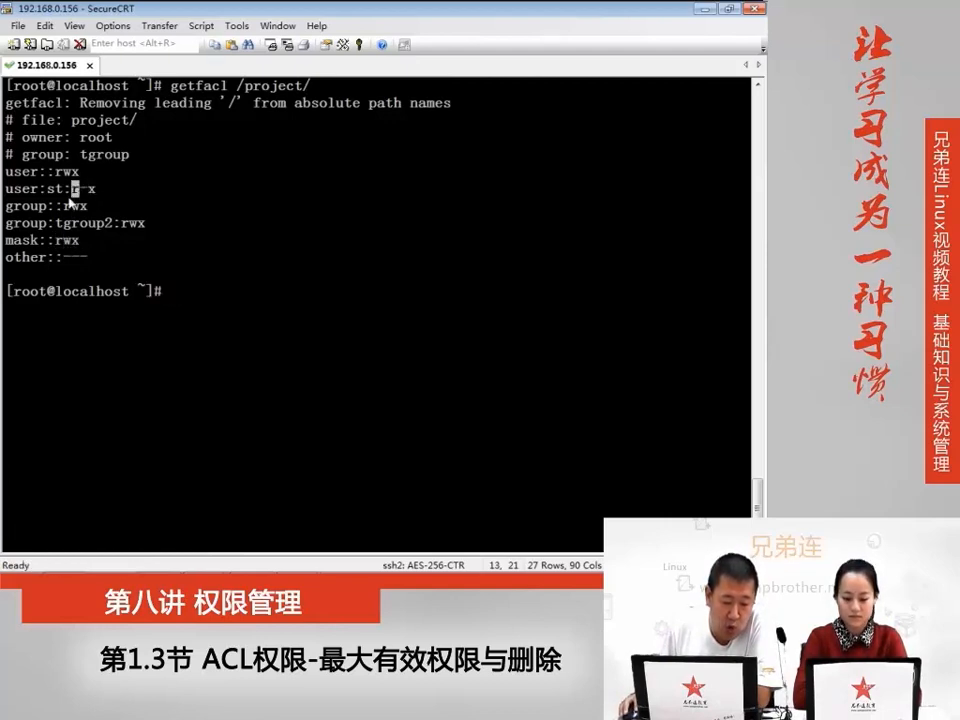
pyautogui.moveTo(48, 188); pyautogui.dragTo(65, 188)
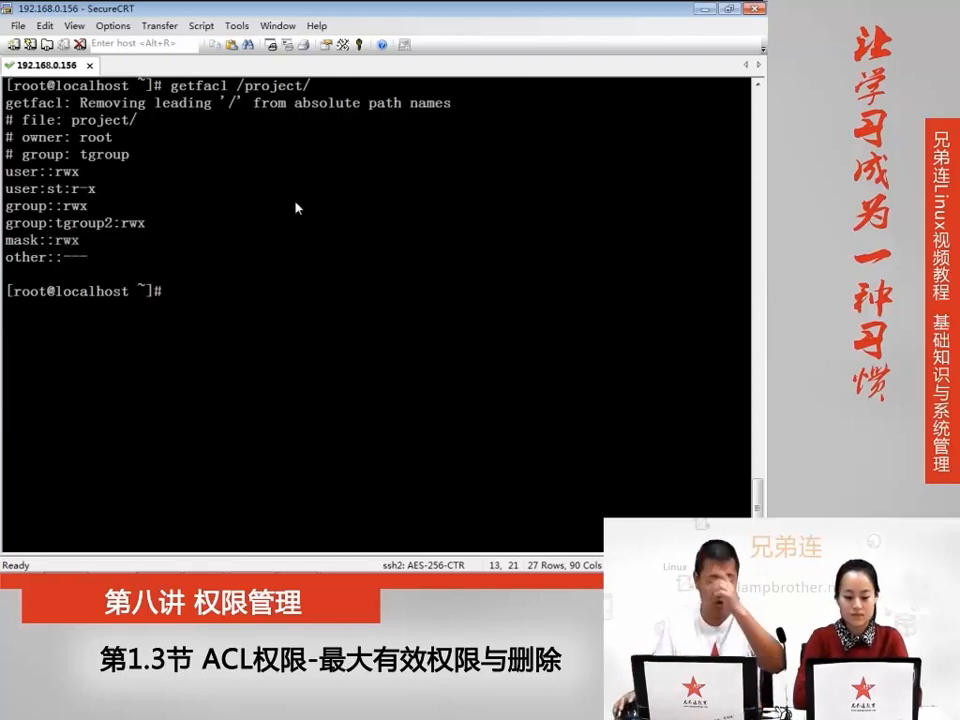
# - Type setfacl -m m:rx /project/ at the prompt without running it
pyautogui.write('setup')
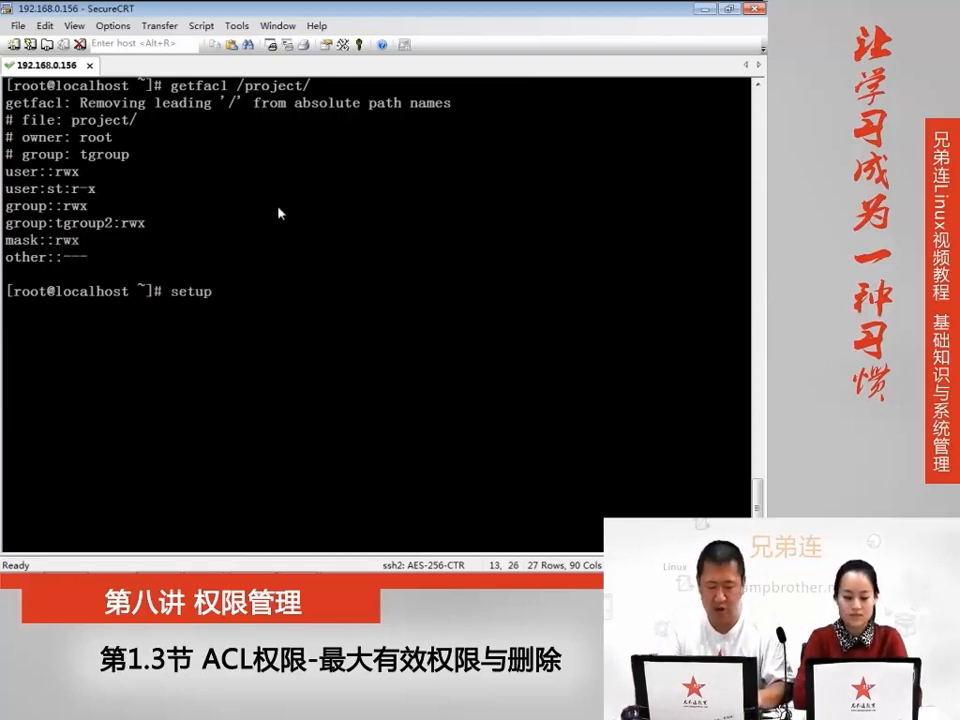
pyautogui.write('setfacl')
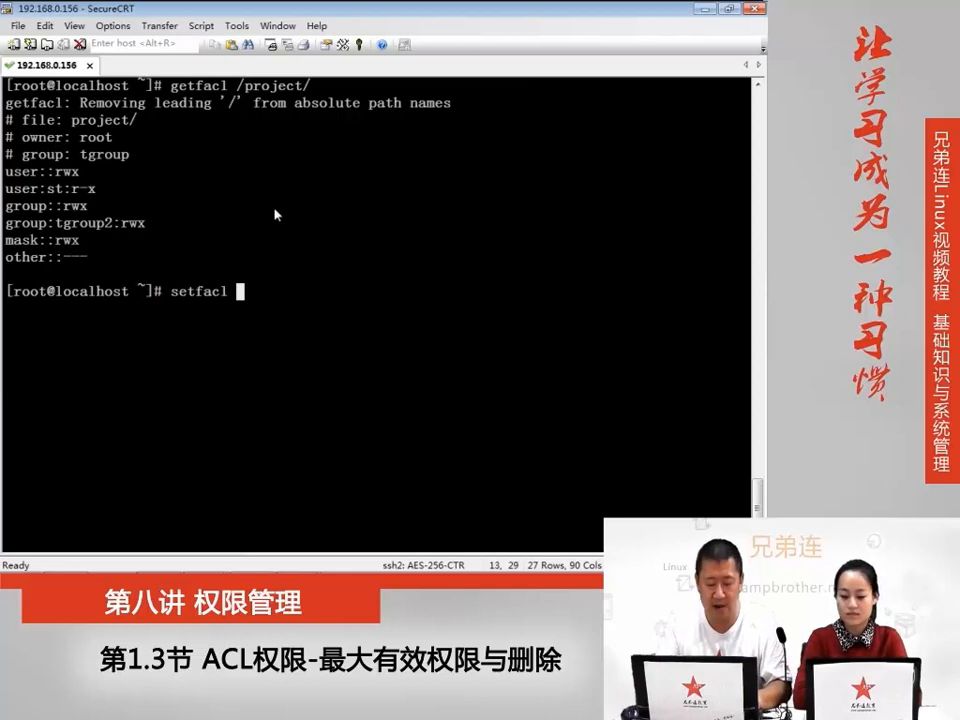
pyautogui.write('-m')
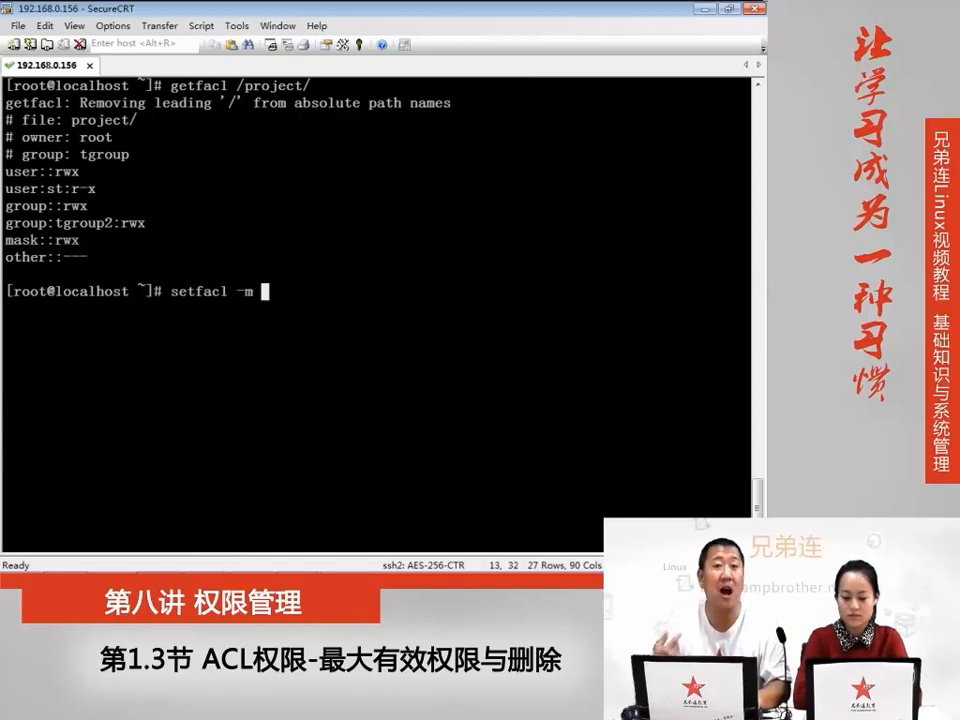
pyautogui.write('u')
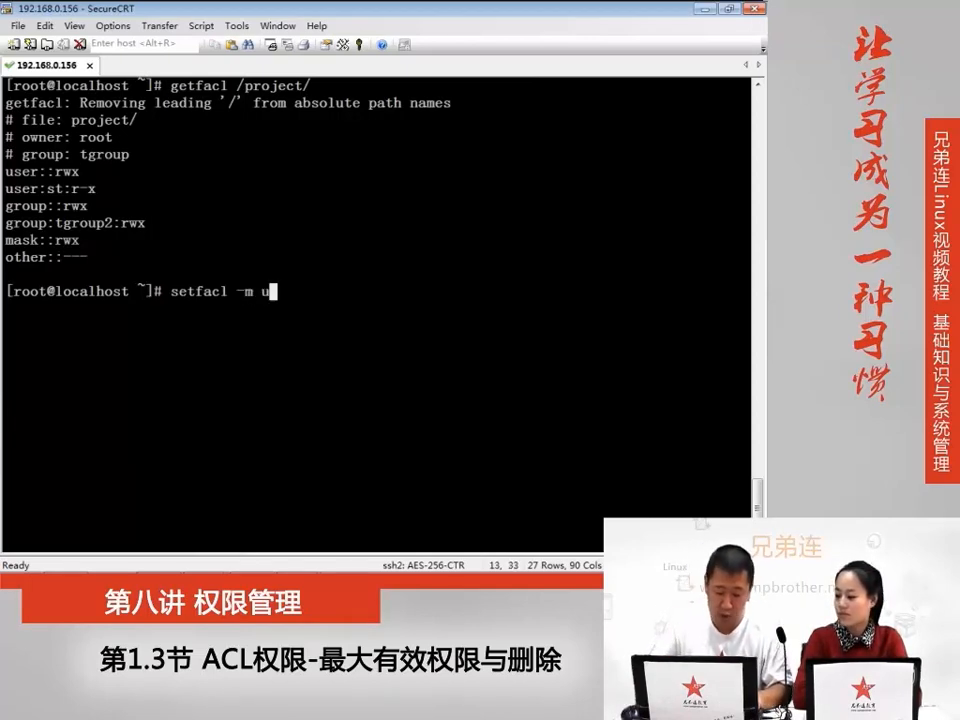
pyautogui.write(':')
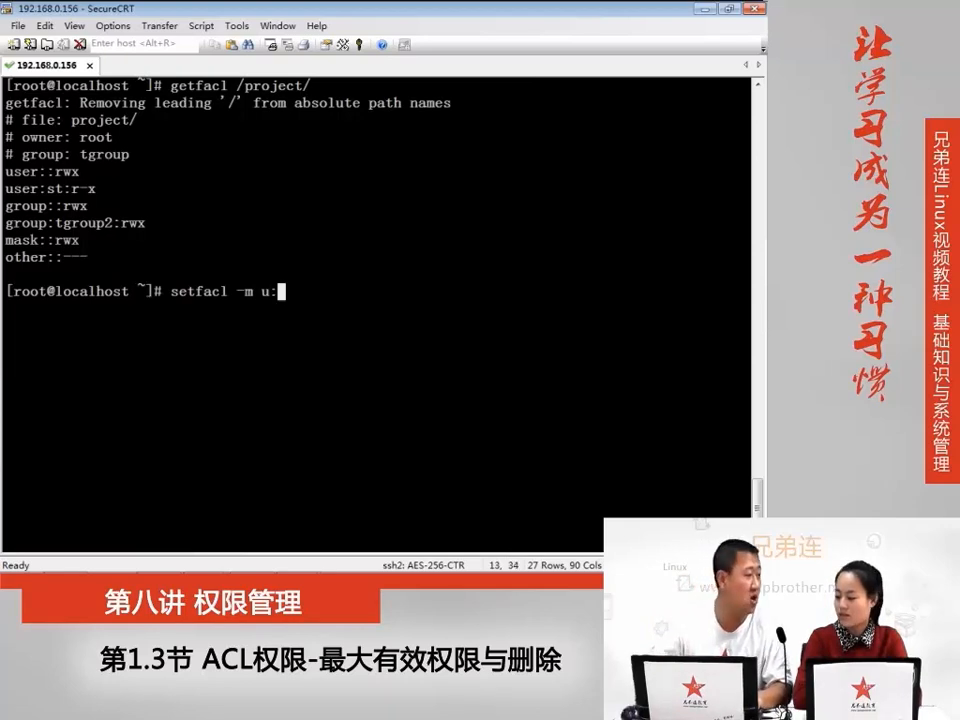
pyautogui.write('g')
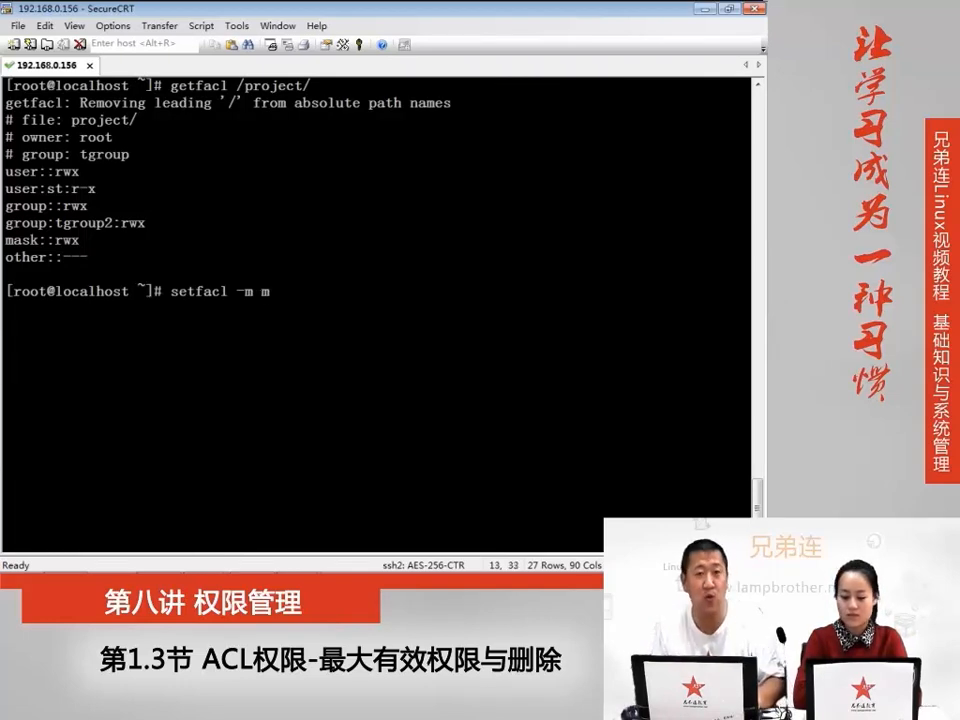
pyautogui.write(':')
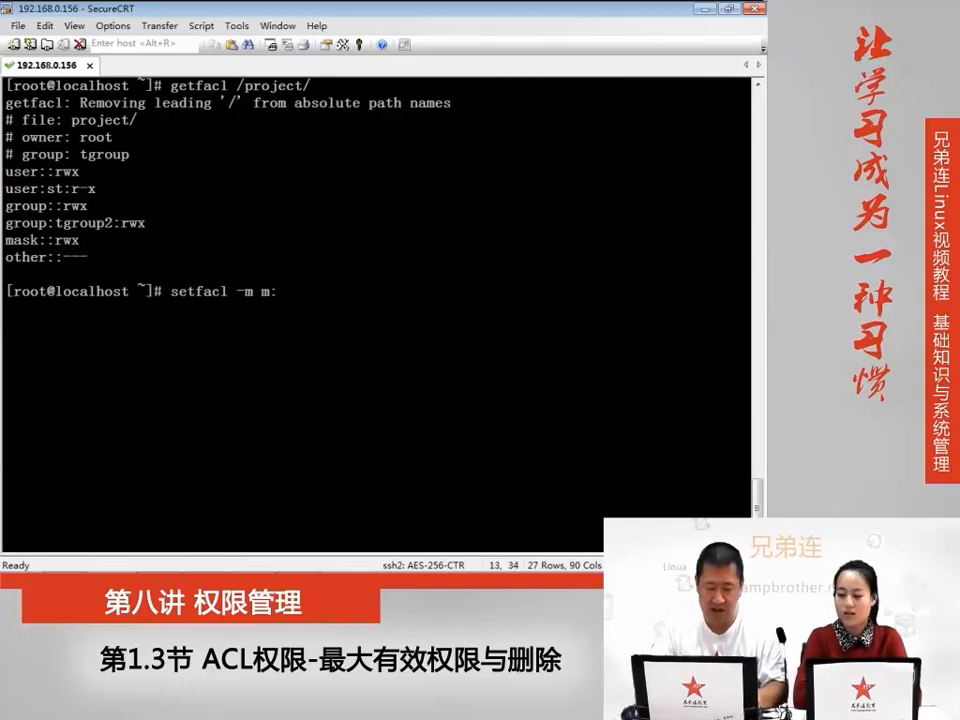
pyautogui.write('rx')
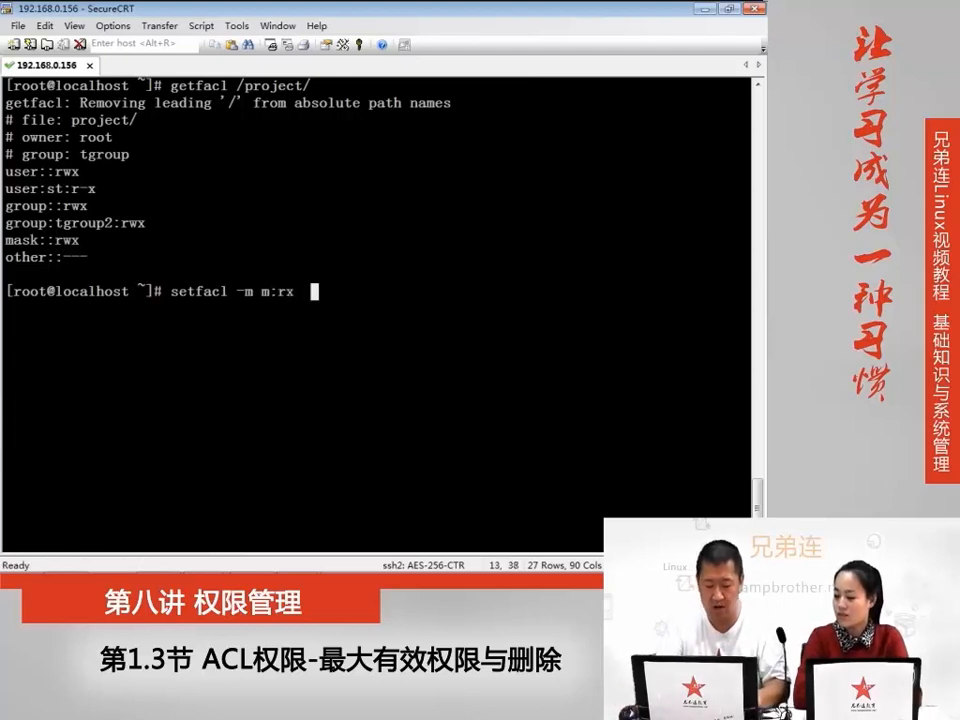
pyautogui.write('/proje')
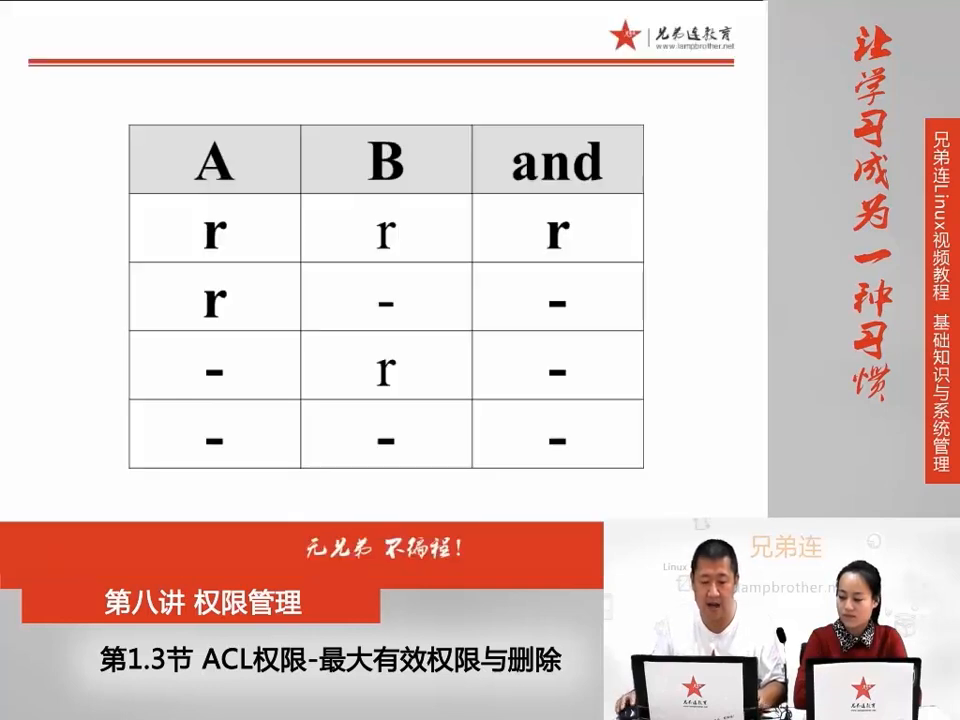
# - Advance to the AND truth table slide of permission combinations
pyautogui.press('Right')
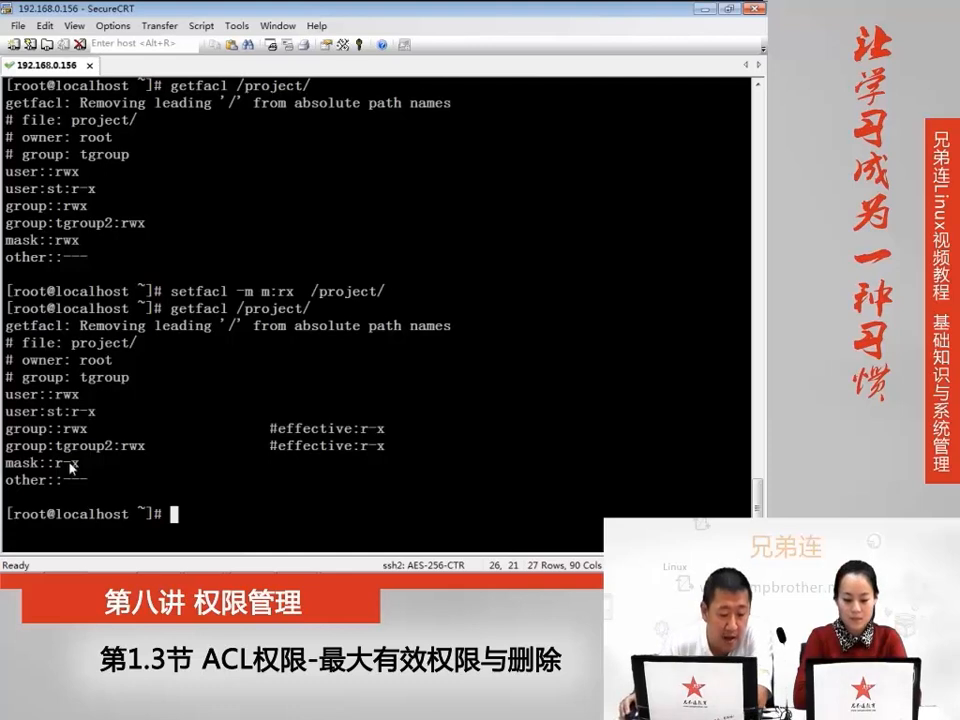
# - Highlight the mask's r-x value and the /project/ path in the terminal output
pyautogui.doubleClick(57, 463)
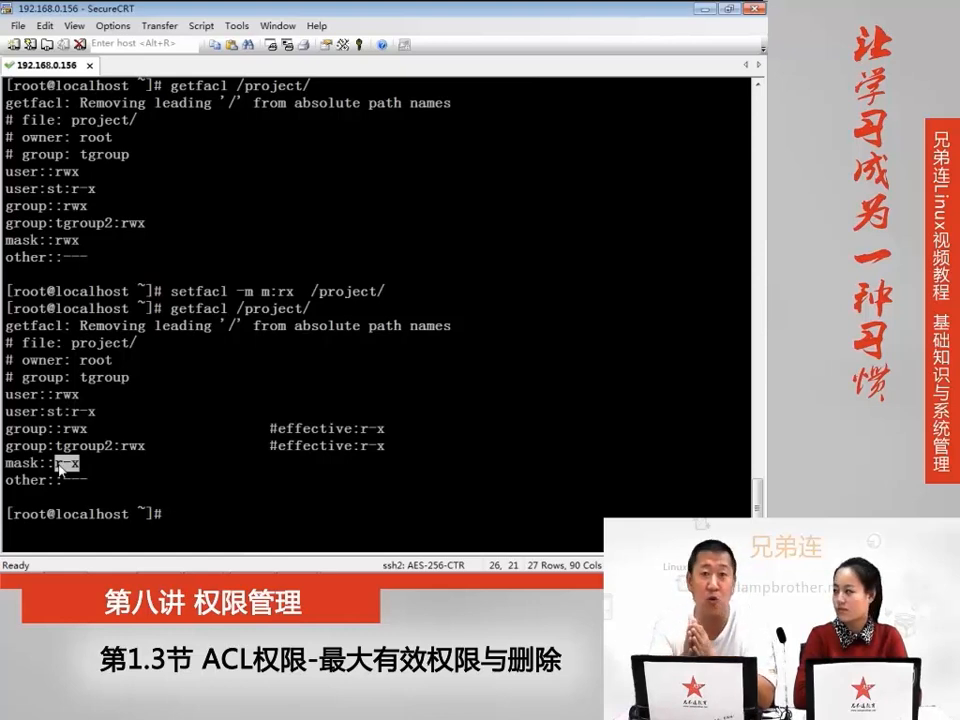
pyautogui.moveTo(44, 463); pyautogui.dragTo(78, 463)
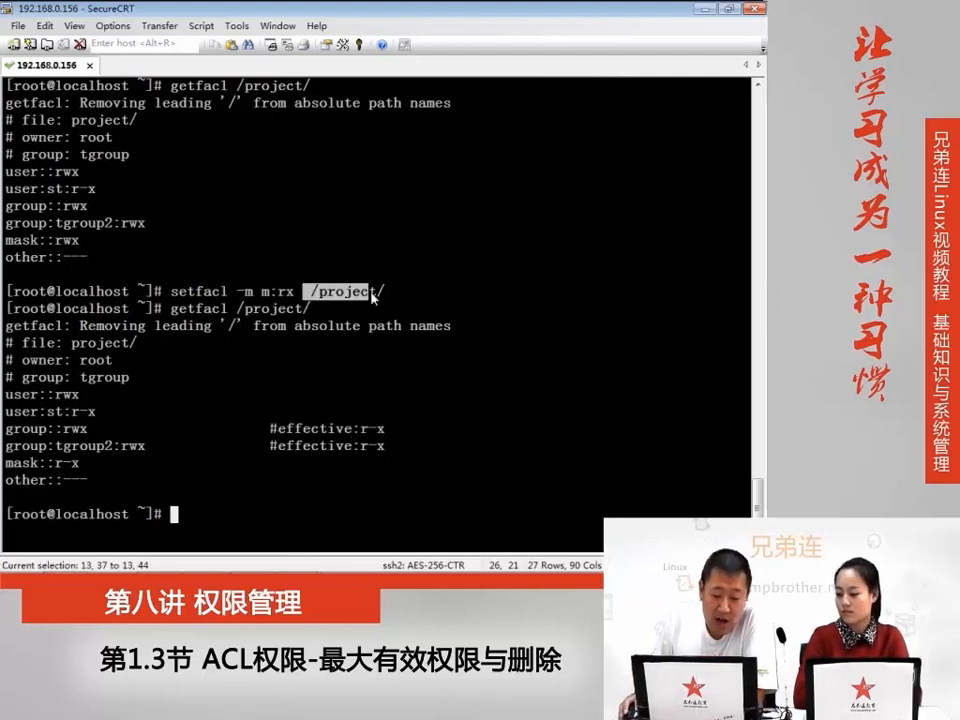
pyautogui.click(344, 291)
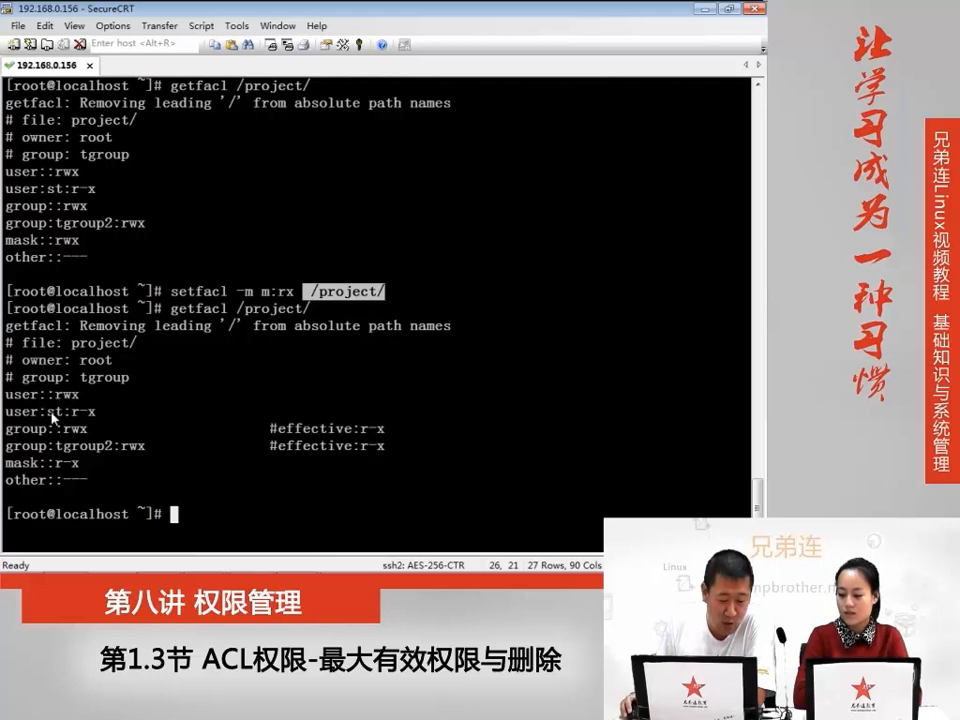
pyautogui.moveTo(52, 446); pyautogui.dragTo(154, 446)
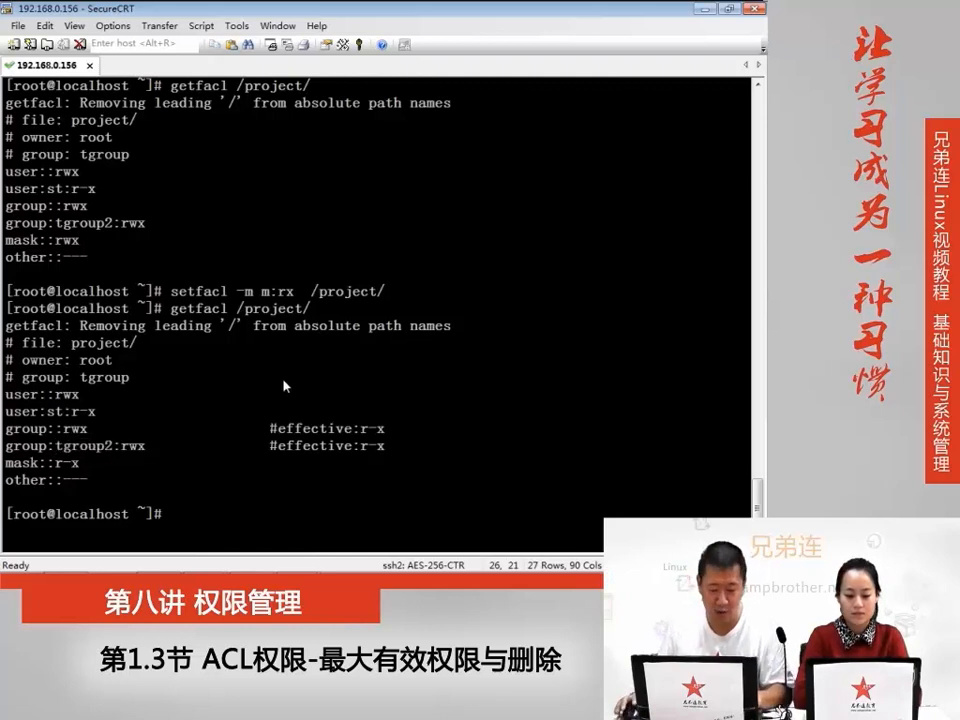
# - Remove the group2 entry with setfacl -x, retry after the rgroup2 typo, and verify
pyautogui.write('setfacl')
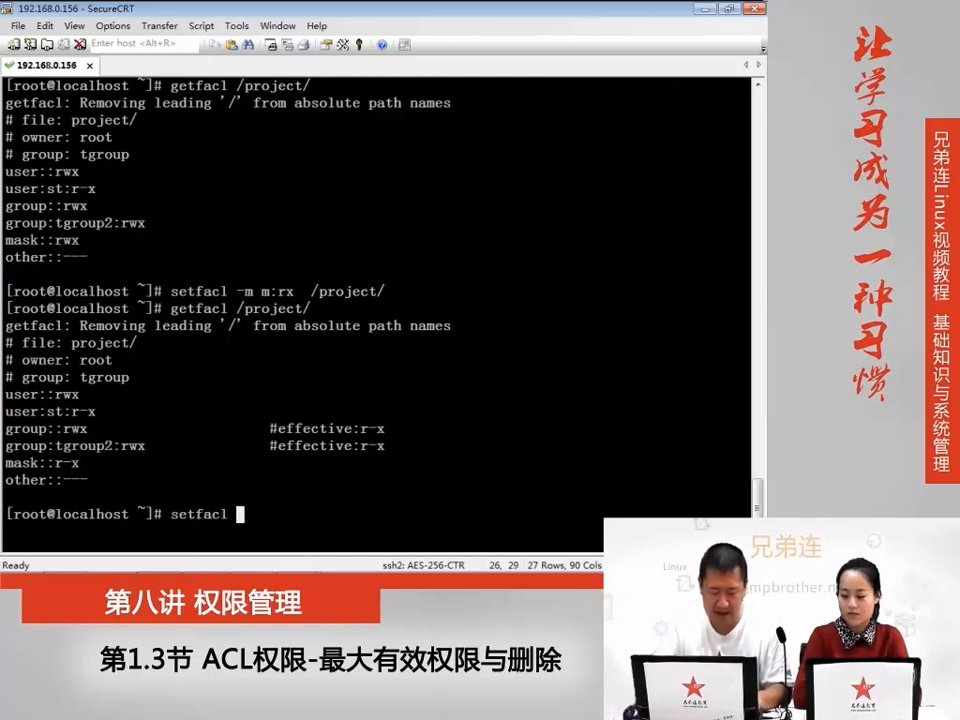
pyautogui.write('-x')
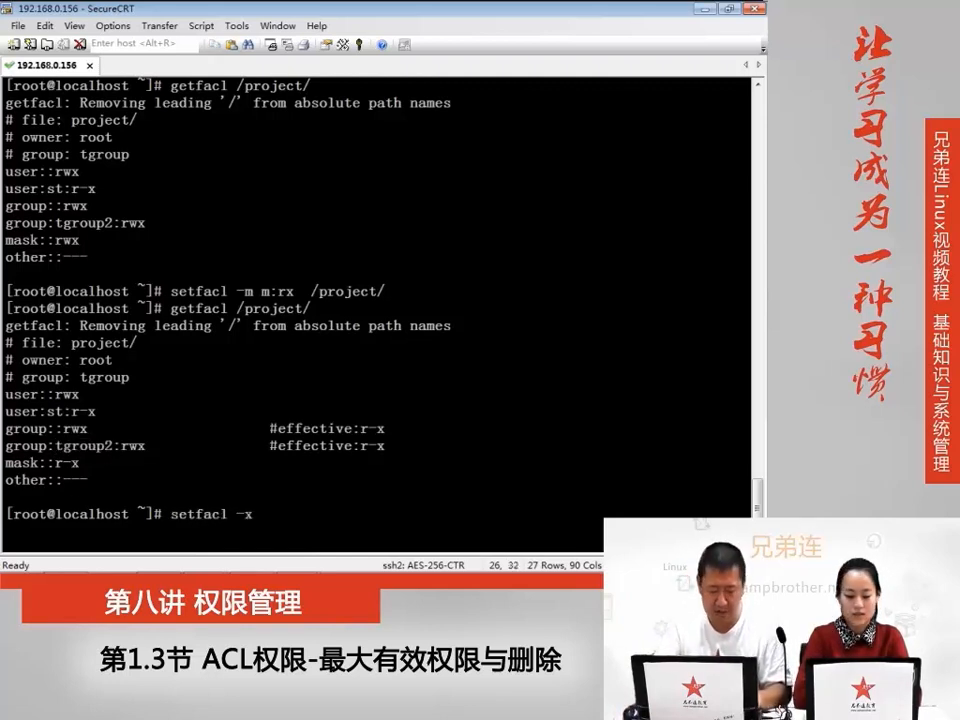
pyautogui.write('g:r')
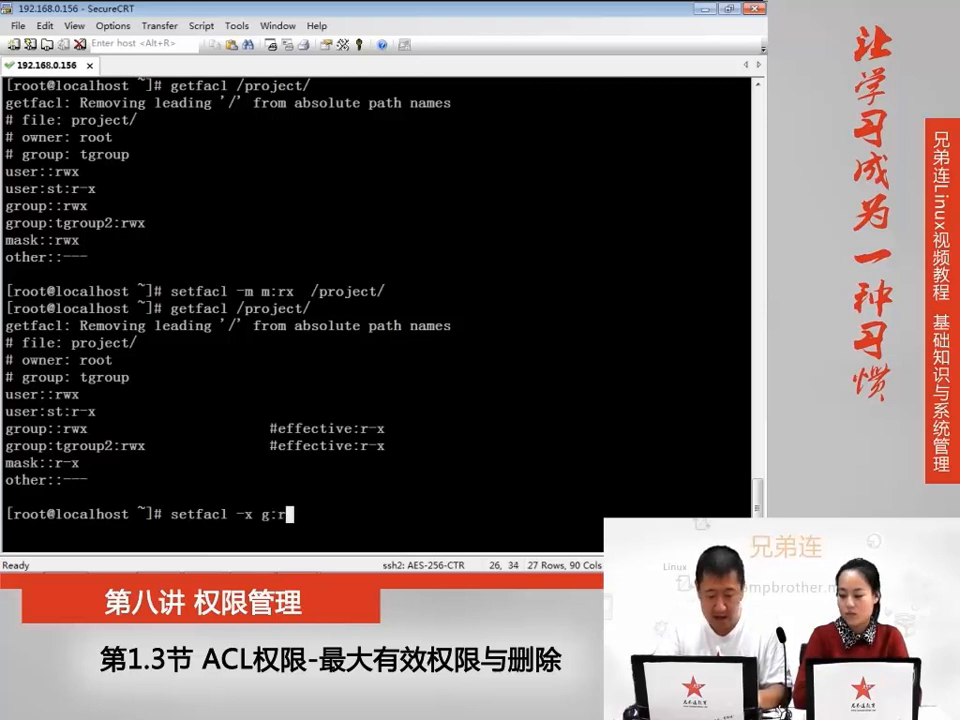
pyautogui.write('group2 /')
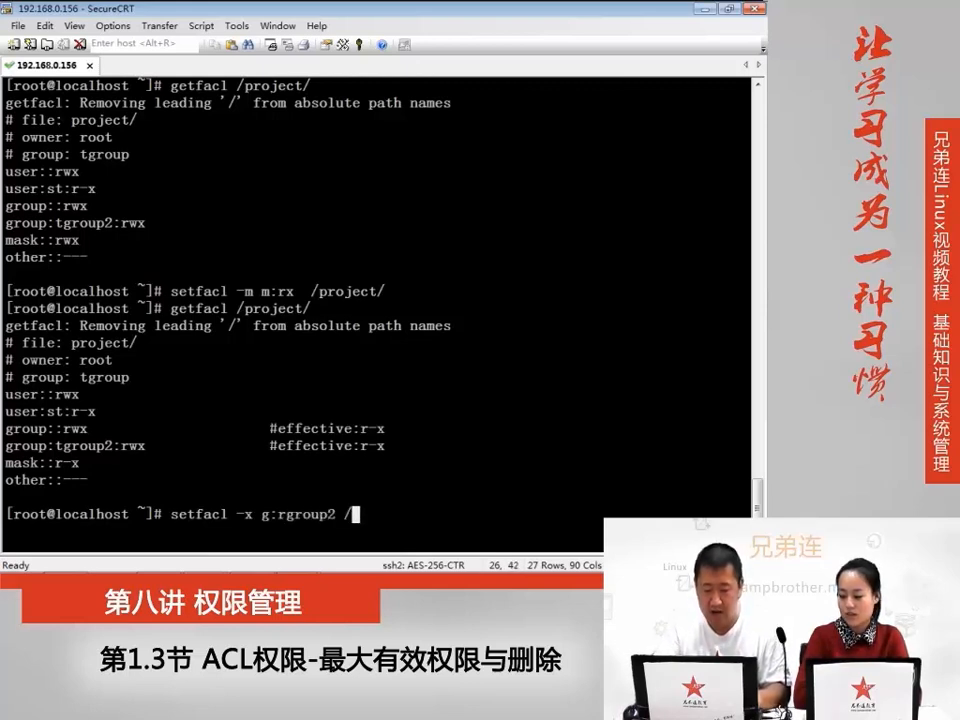
pyautogui.write('project/')
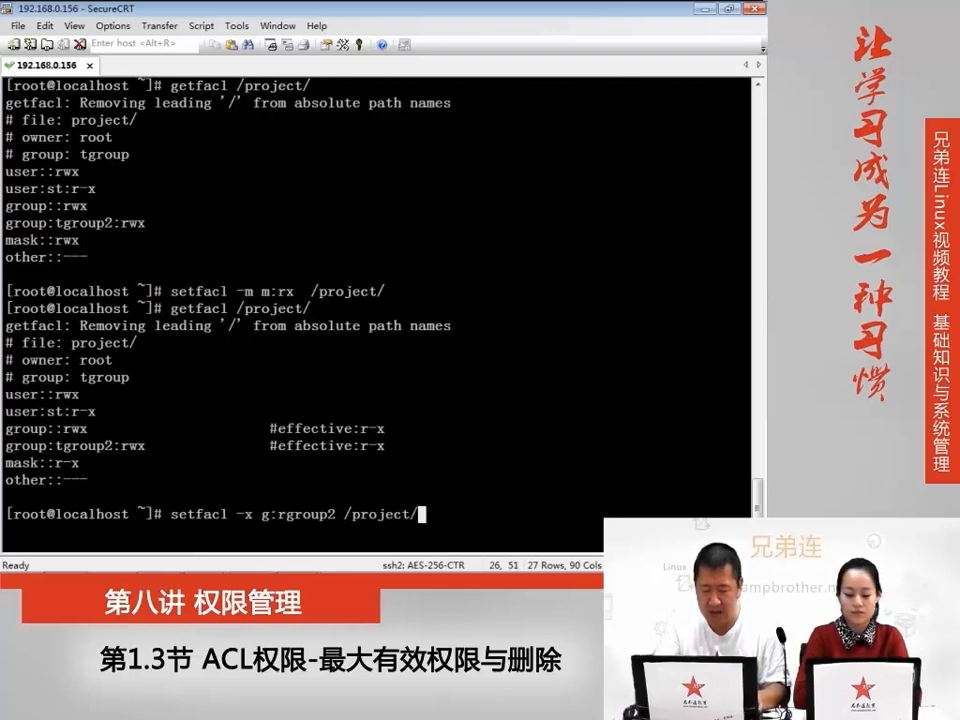
pyautogui.press('Return')
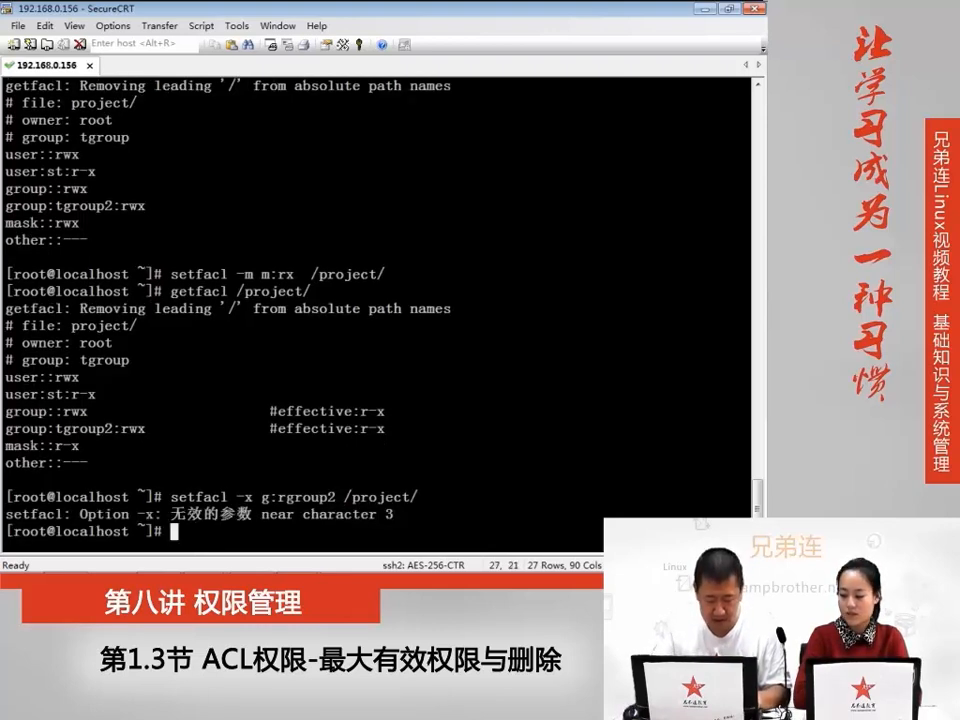
pyautogui.write('setfacl -x g:rgroup2 /project/')
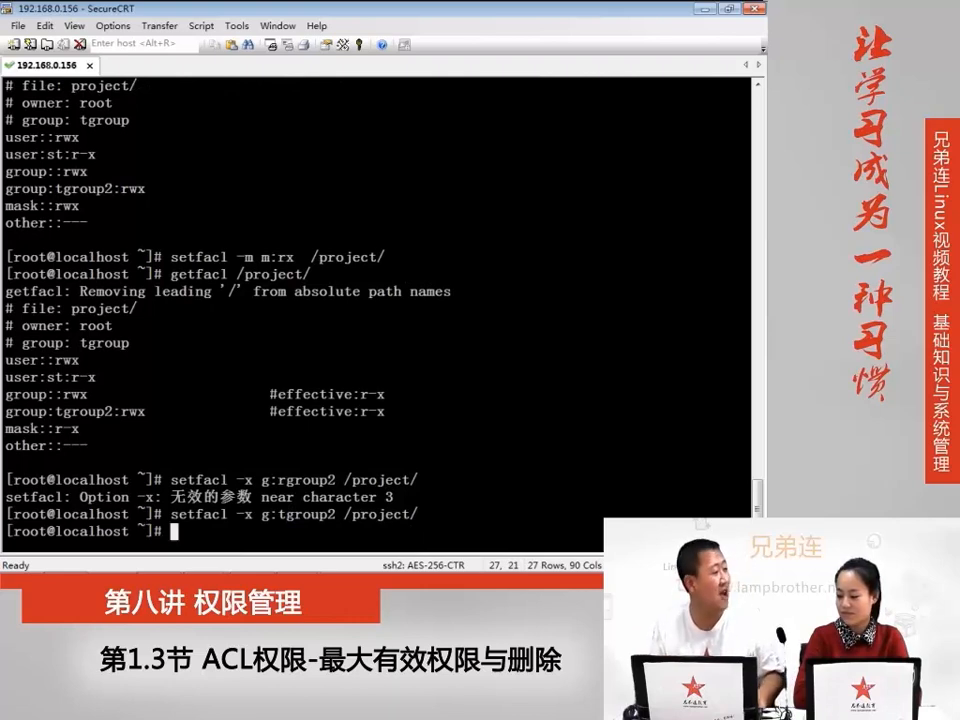
pyautogui.write('setfacl -x g:rgroup2 /project/')
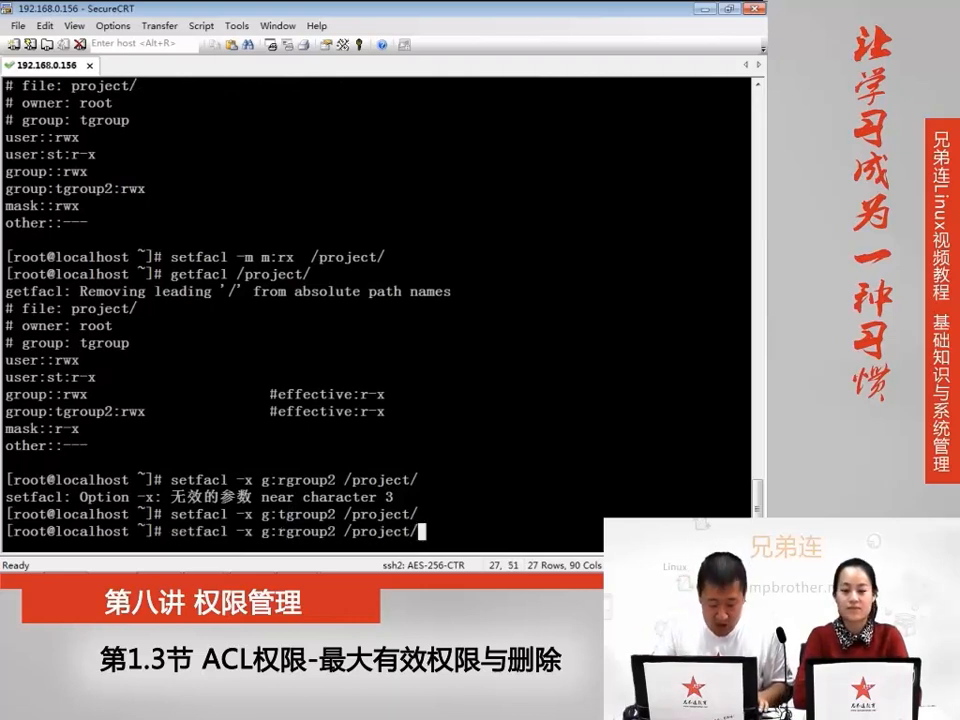
pyautogui.press('Return')
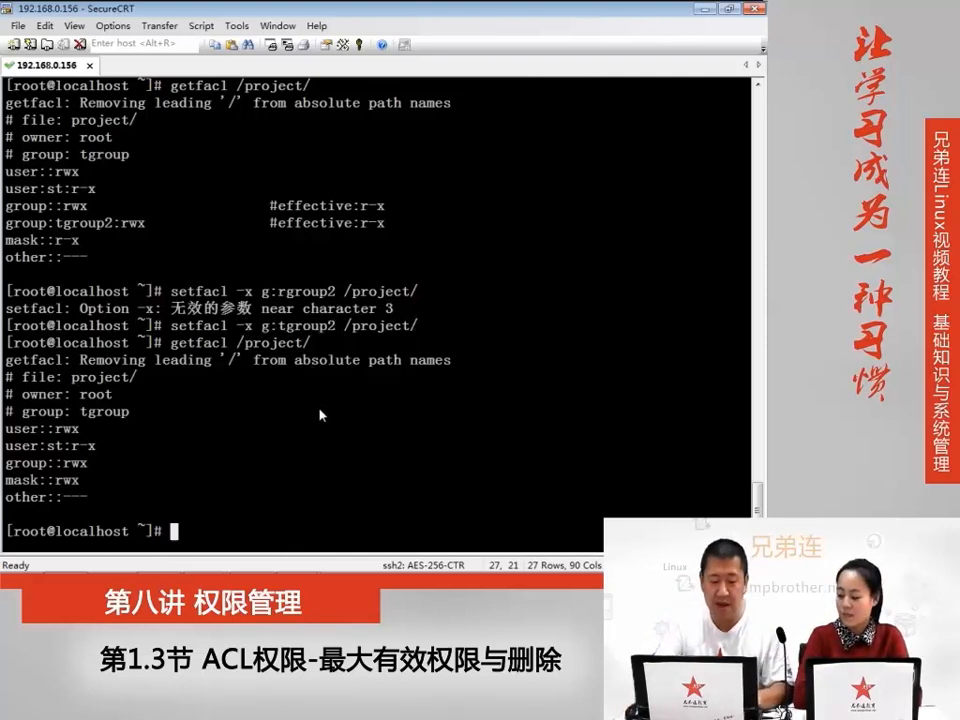
# - Clear all ACL entries with setfacl -b /project/ and list them with getfacl
pyautogui.write('setfacl -')
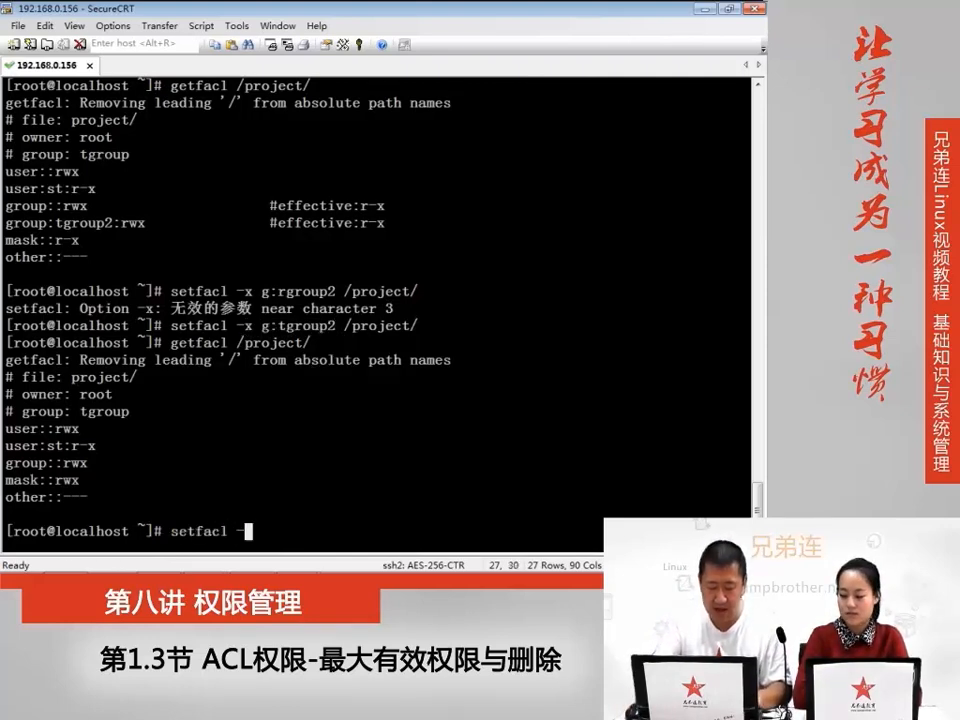
pyautogui.write('b /project/')
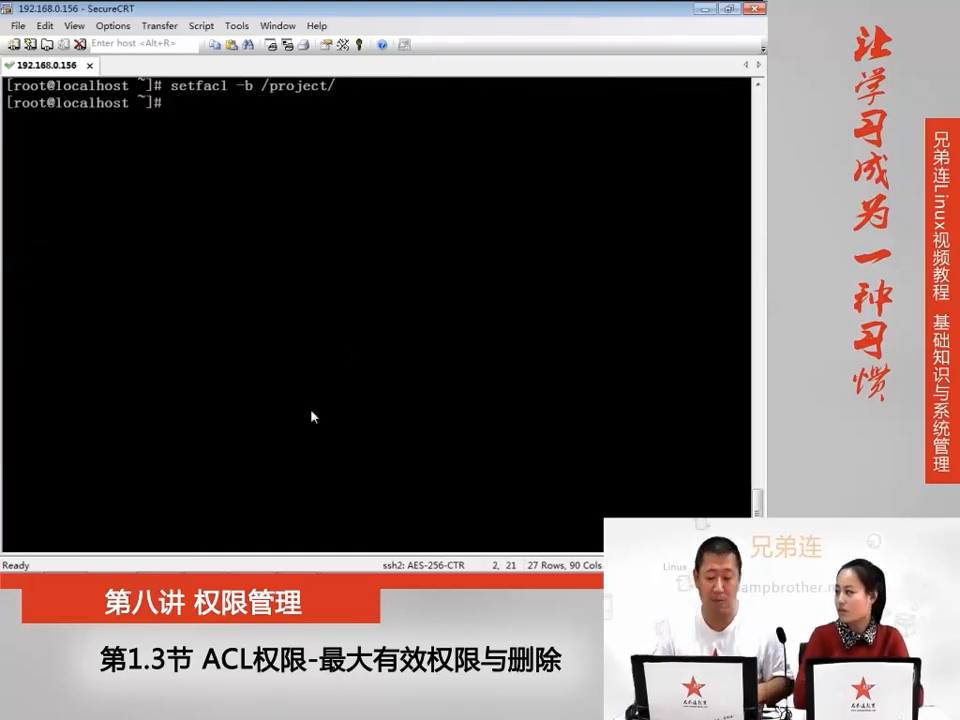
pyautogui.write('getfacl /project/')
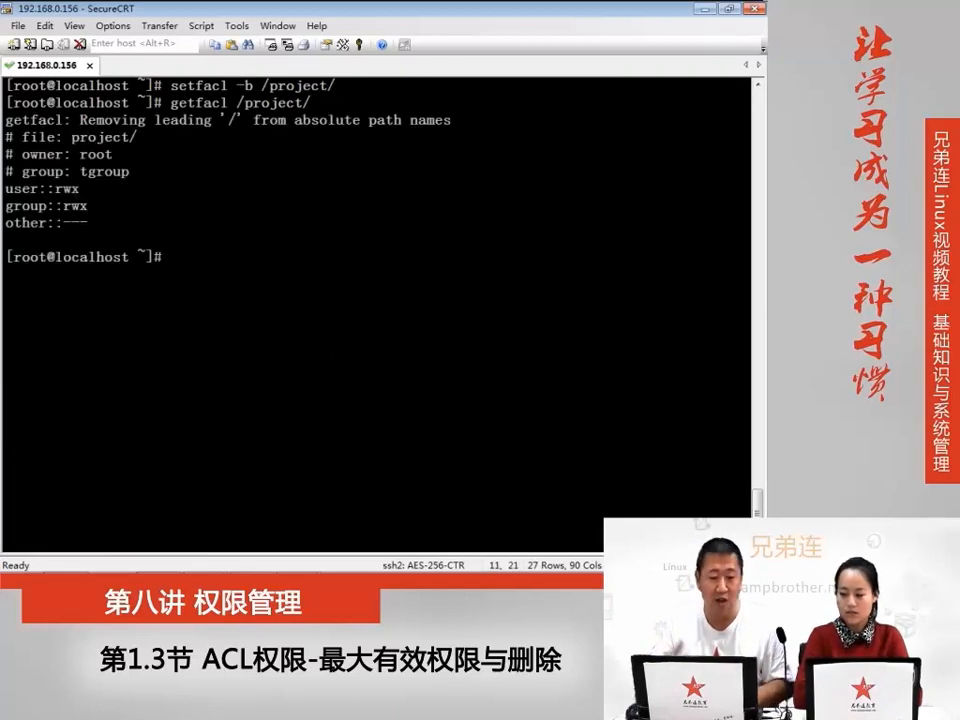
pyautogui.write('l')
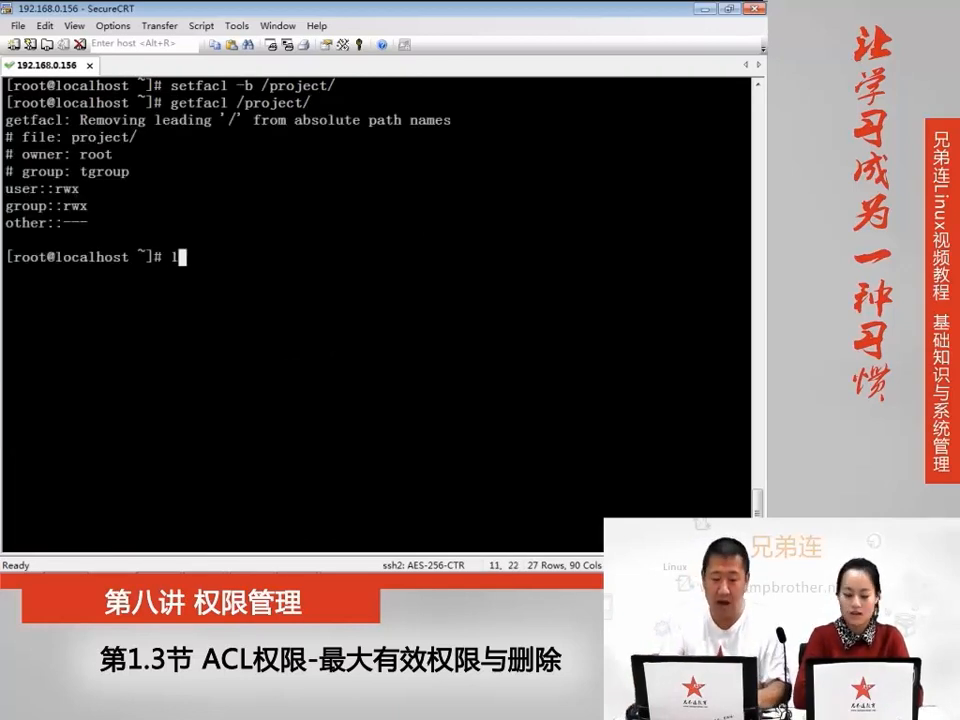